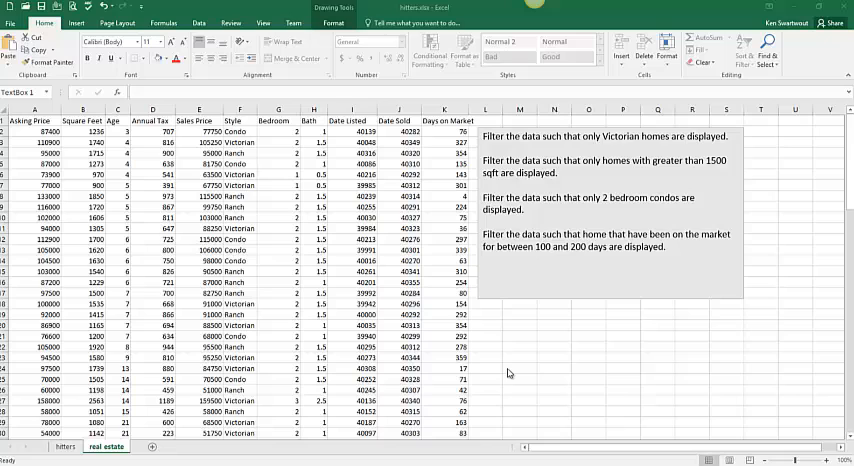
mouse_move(165, 298)
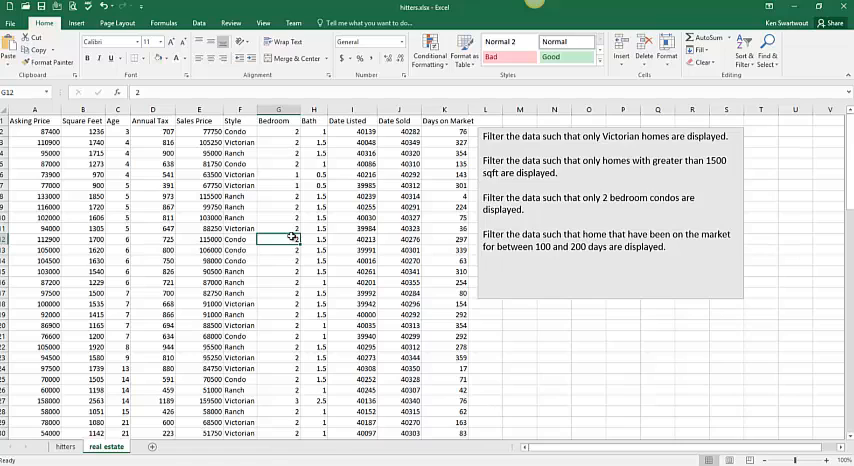
Step: Select cells in the Bedroom column and bring up the Data tab's sort and filter commands
left_click(277, 250)
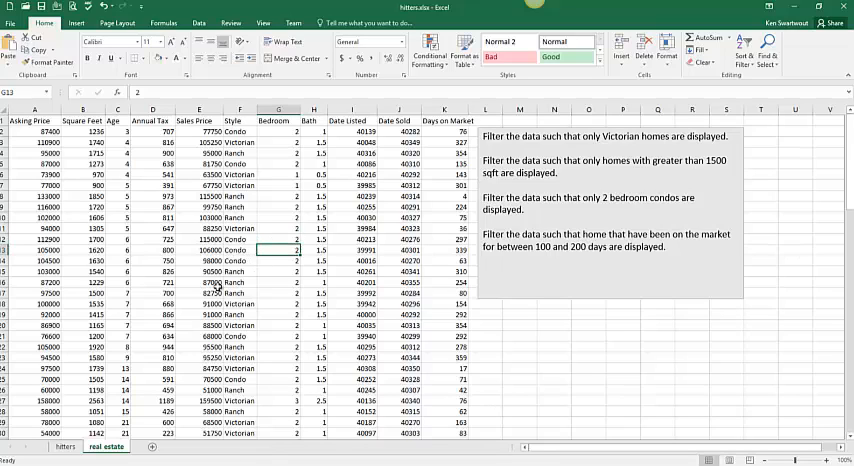
left_click(198, 281)
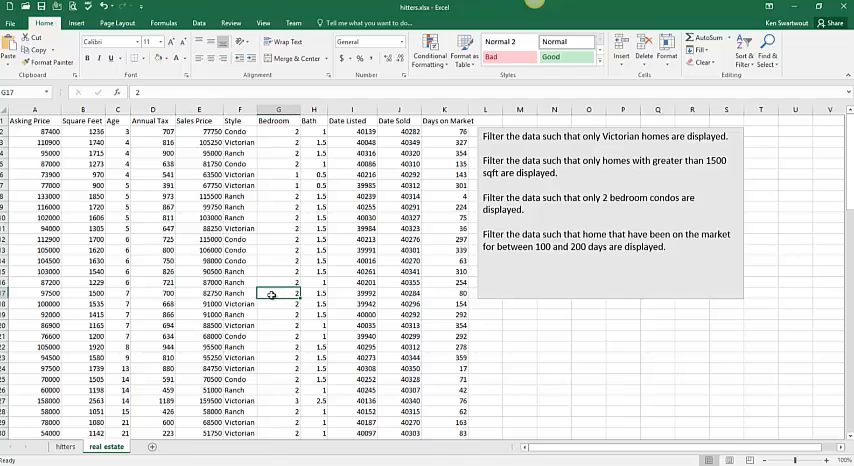
left_click(199, 22)
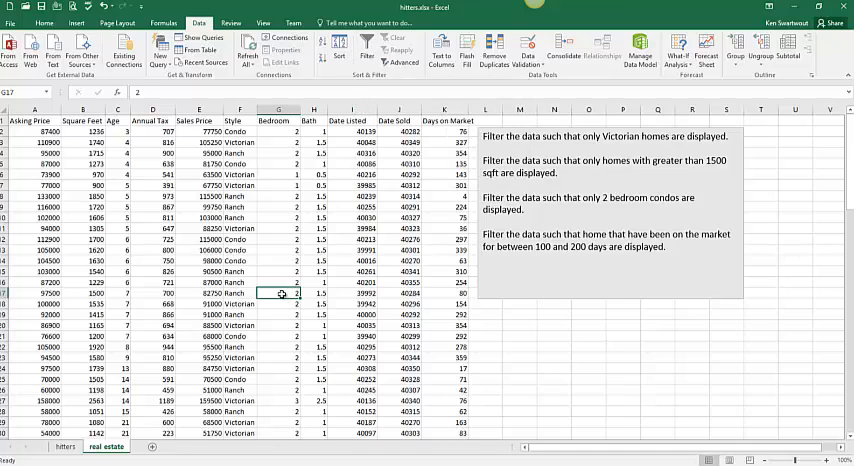
left_click(199, 293)
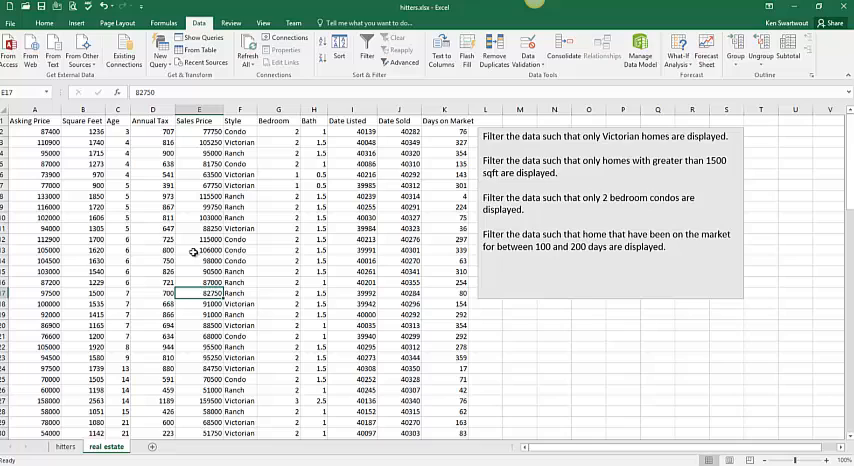
left_click(297, 282)
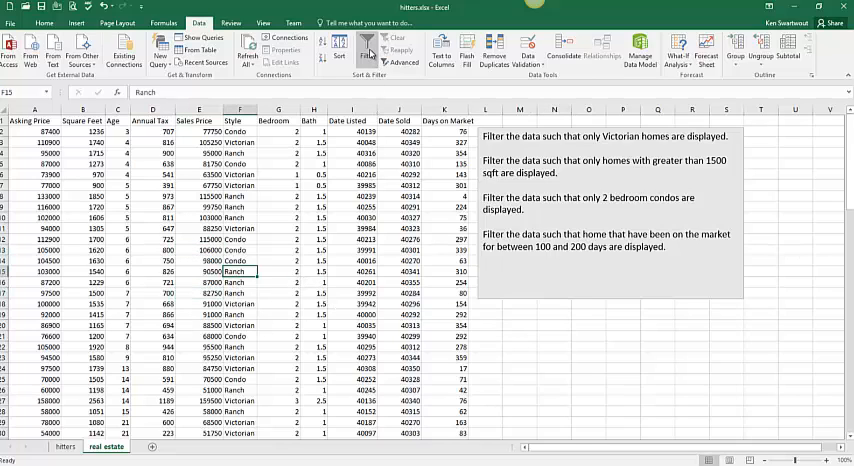
left_click(367, 50)
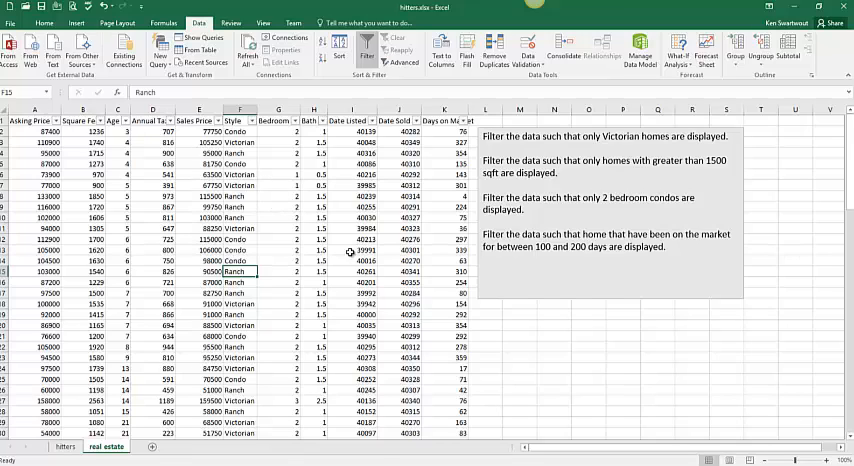
left_click(367, 50)
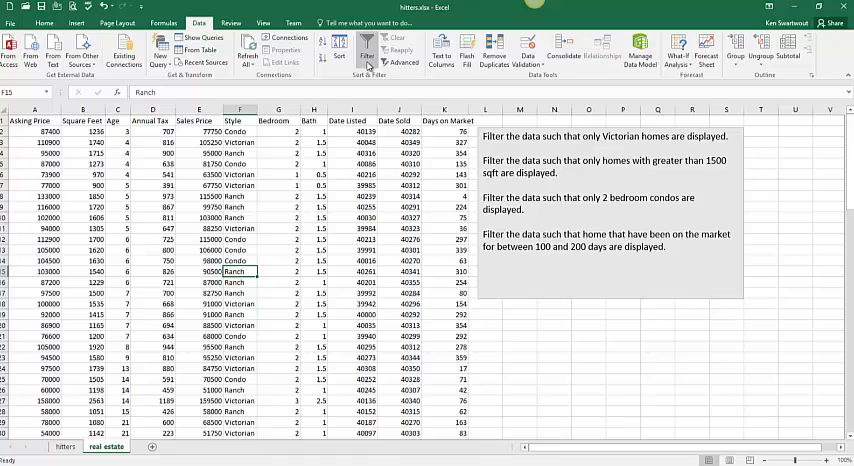
left_click(366, 50)
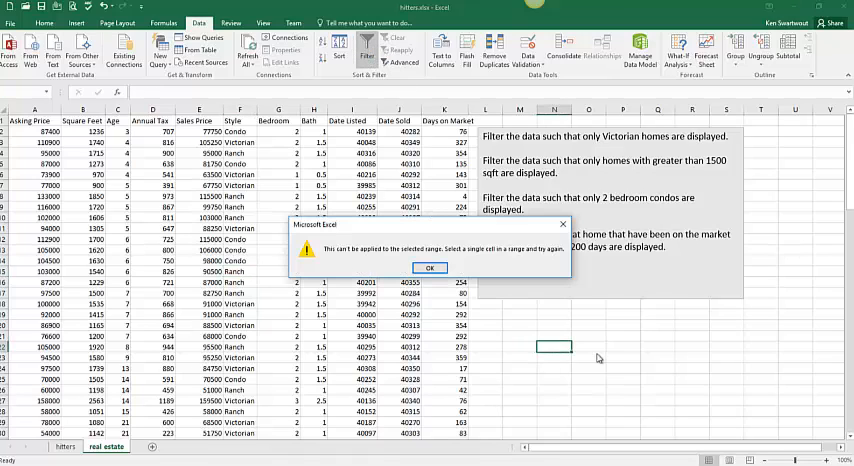
left_click(429, 267)
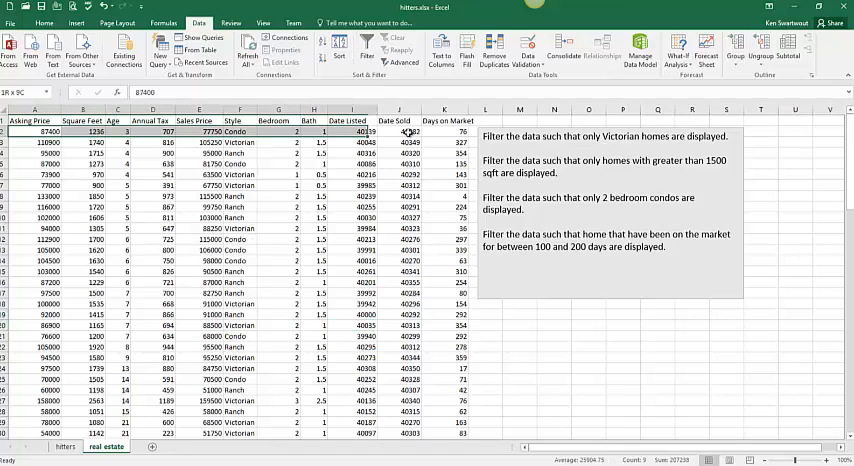
Step: Select a cell inside the real estate table and add AutoFilter arrows to every header
scroll("down", 3)
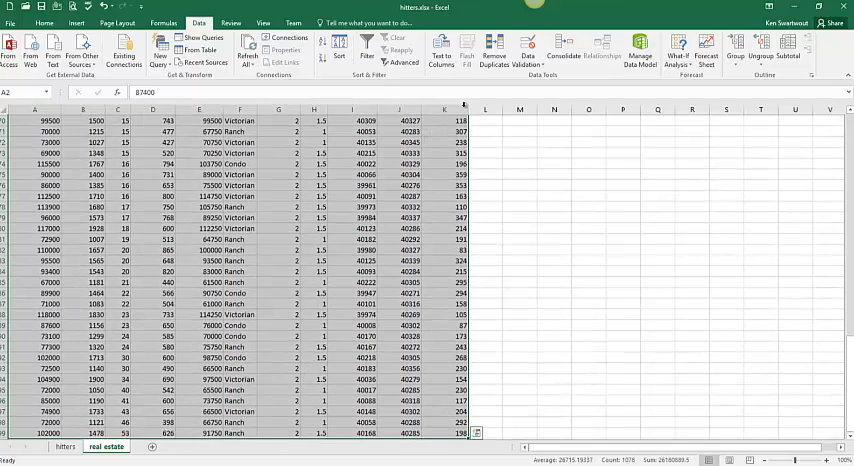
left_click(367, 50)
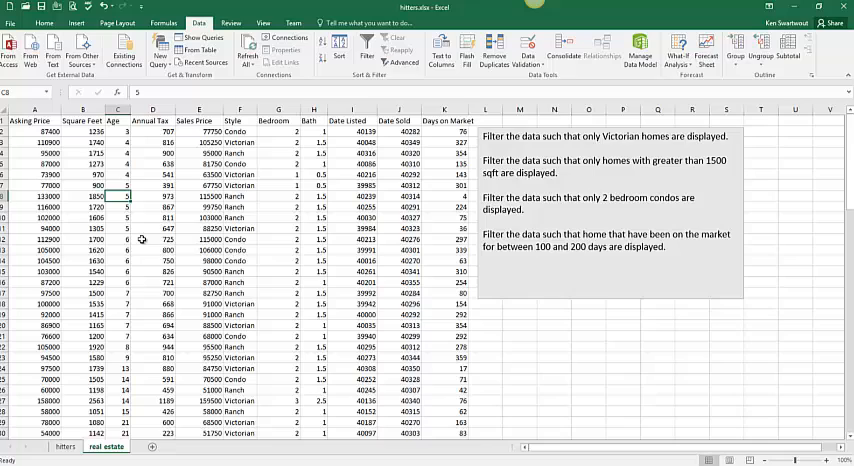
left_click(194, 239)
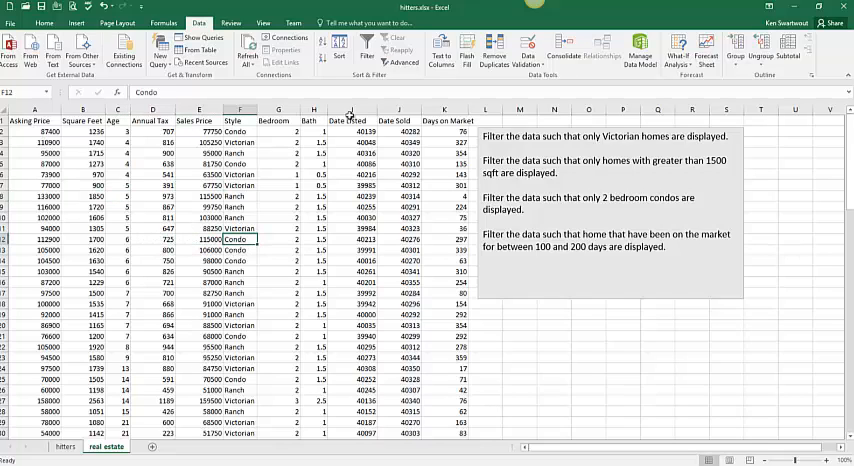
left_click(367, 48)
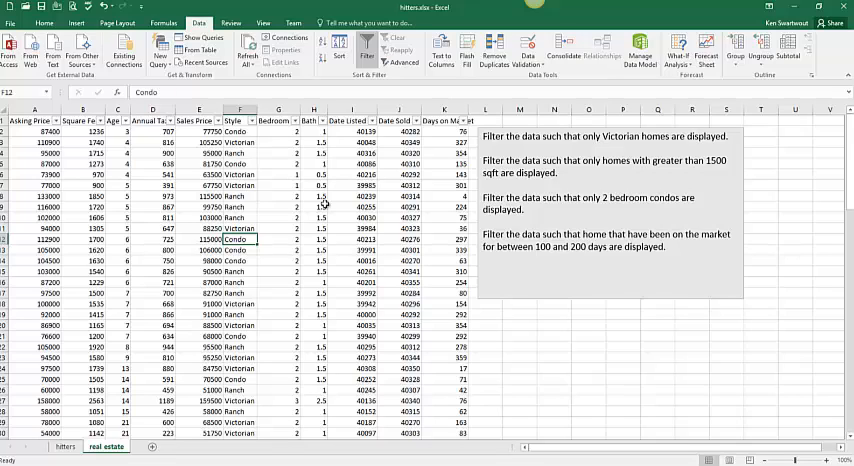
left_click(278, 239)
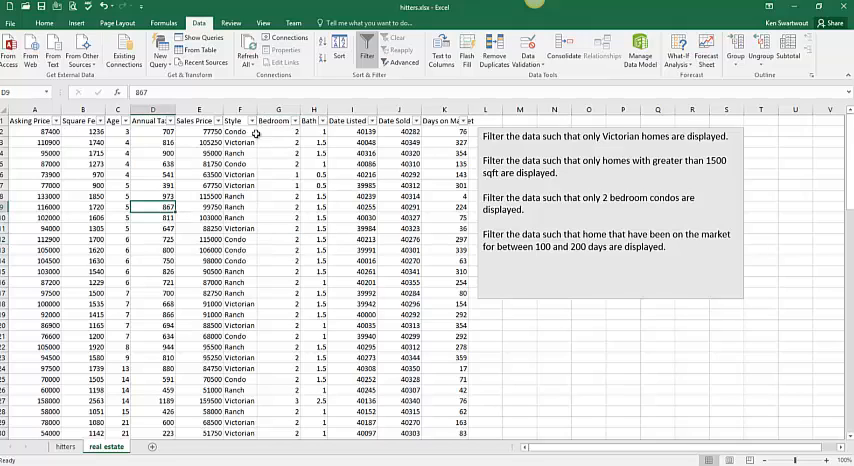
Step: Filter the Style column to Victorian only, leaving 36 of 98 records
left_click(247, 121)
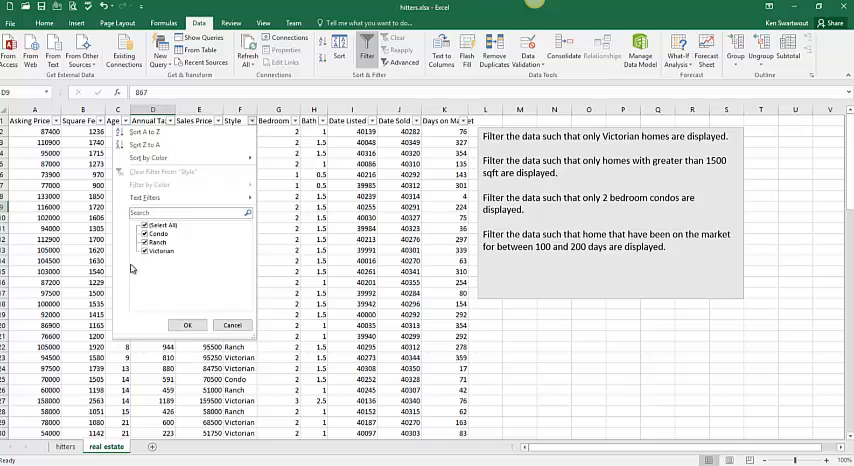
mouse_move(185, 293)
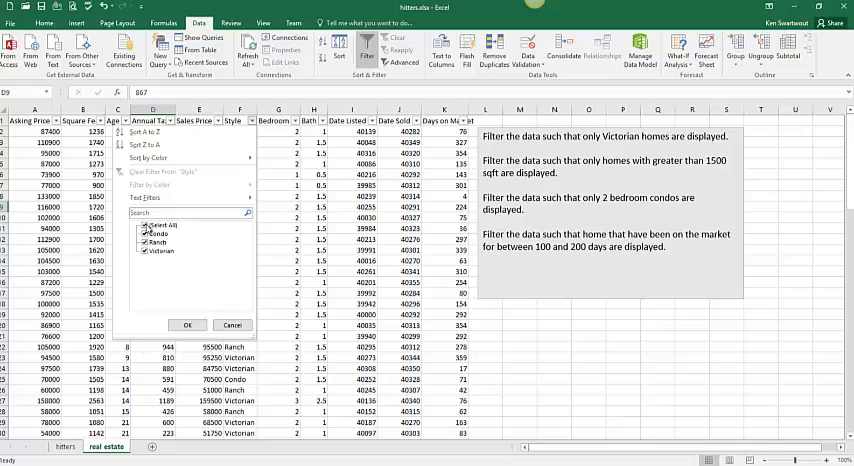
left_click(187, 324)
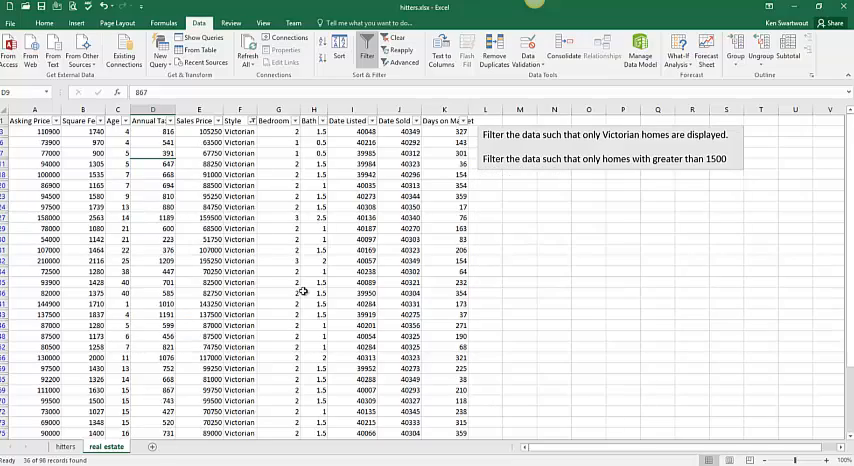
scroll("down", 3)
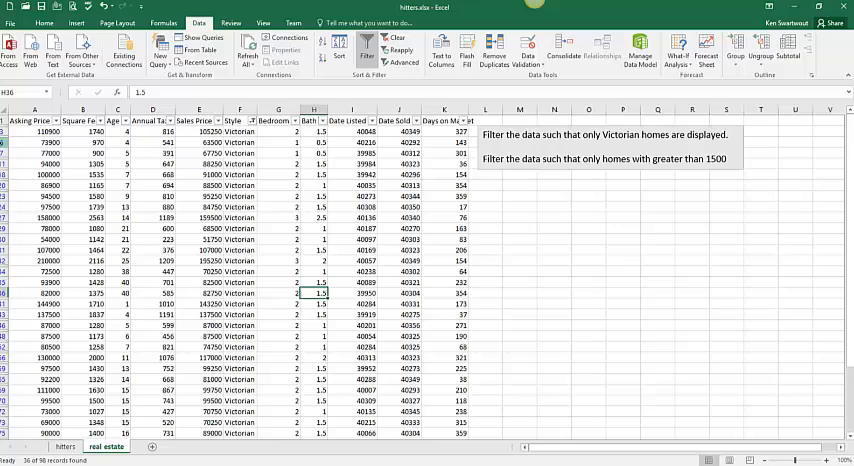
mouse_move(123, 290)
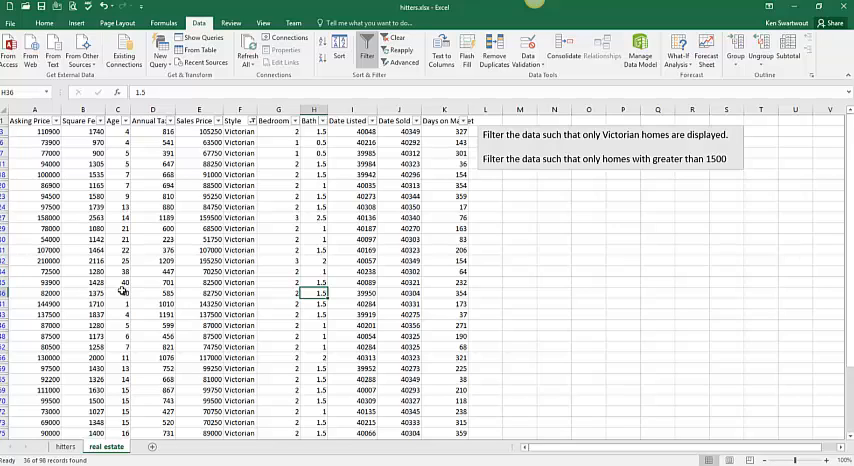
mouse_move(240, 181)
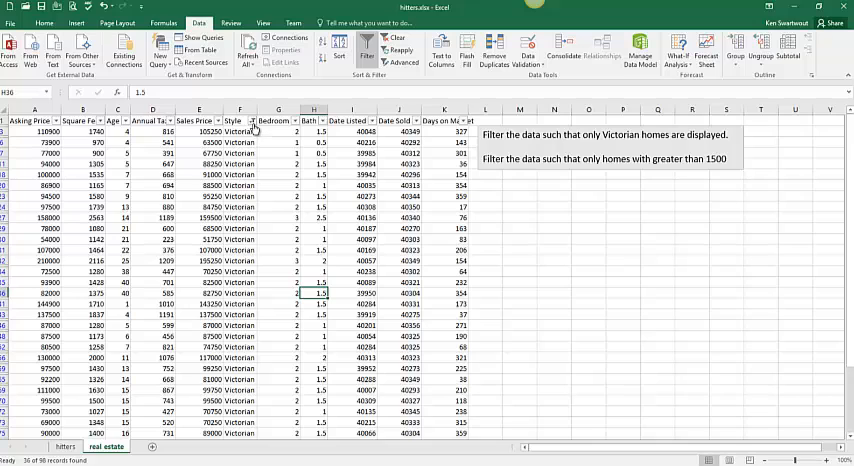
Step: Open the Style column's filter menu to clear the Victorian filter
left_click(252, 120)
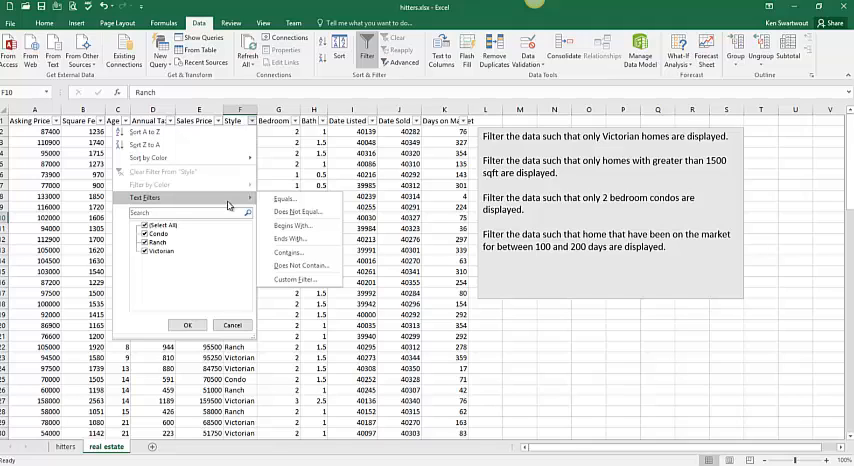
mouse_move(293, 225)
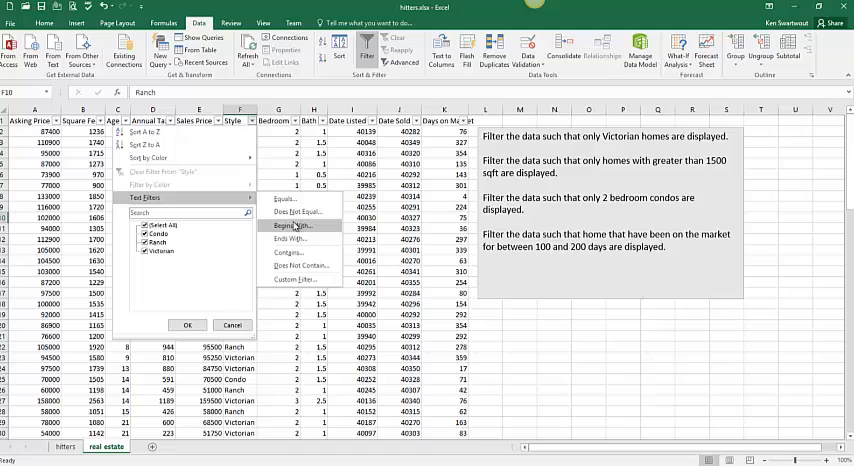
mouse_move(294, 239)
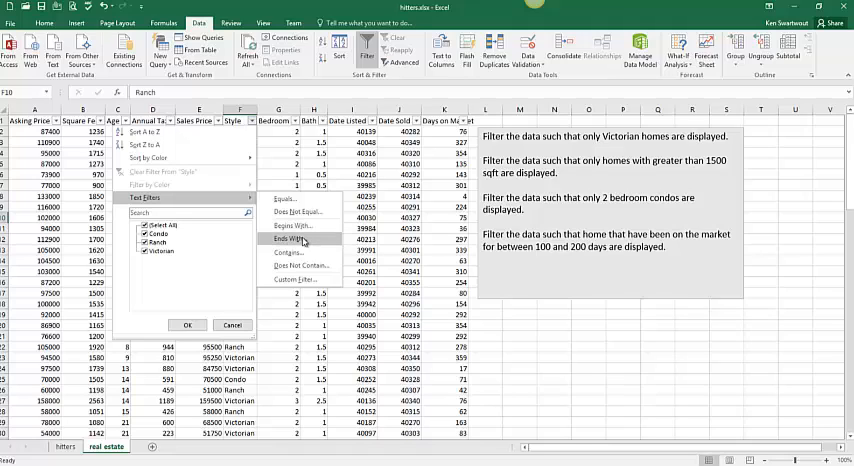
mouse_move(288, 198)
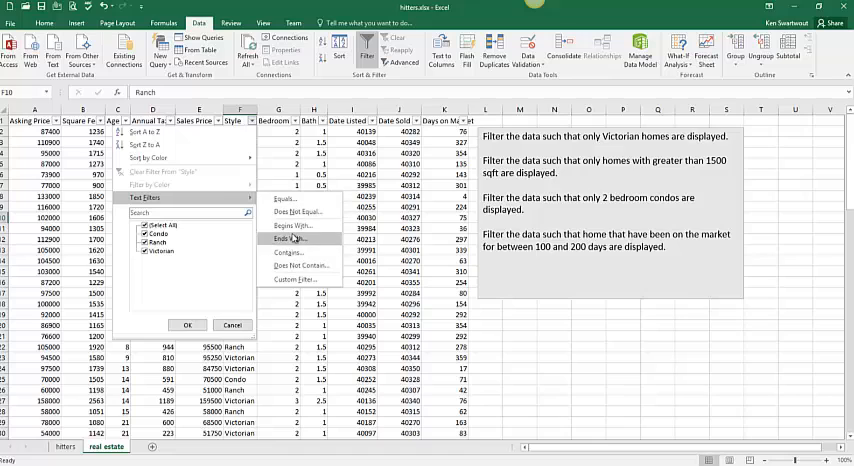
mouse_move(283, 198)
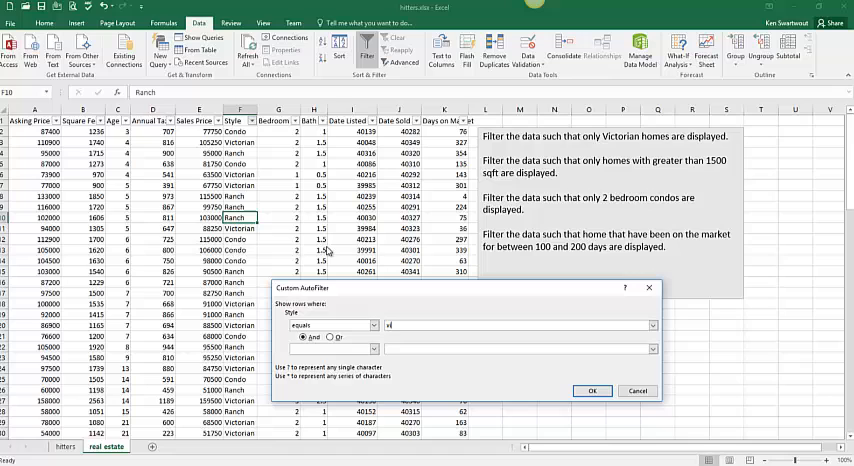
Step: Apply a custom Style equals 'victorian' filter, then reopen the Style filter menu
type("victorian")
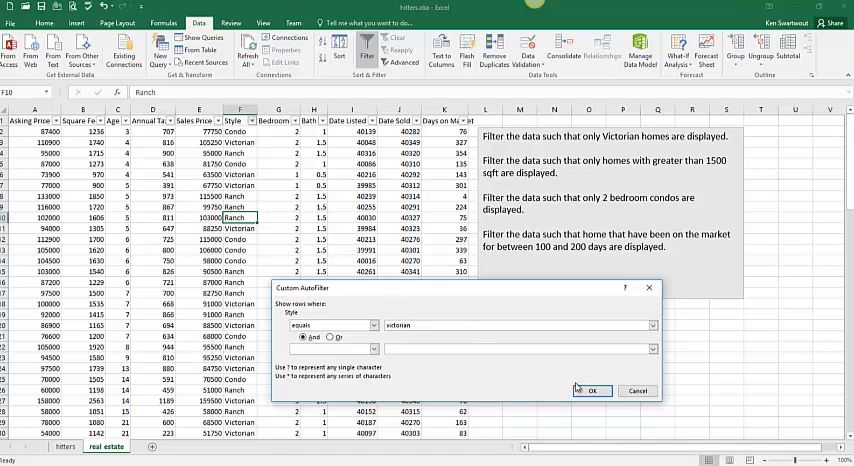
left_click(592, 390)
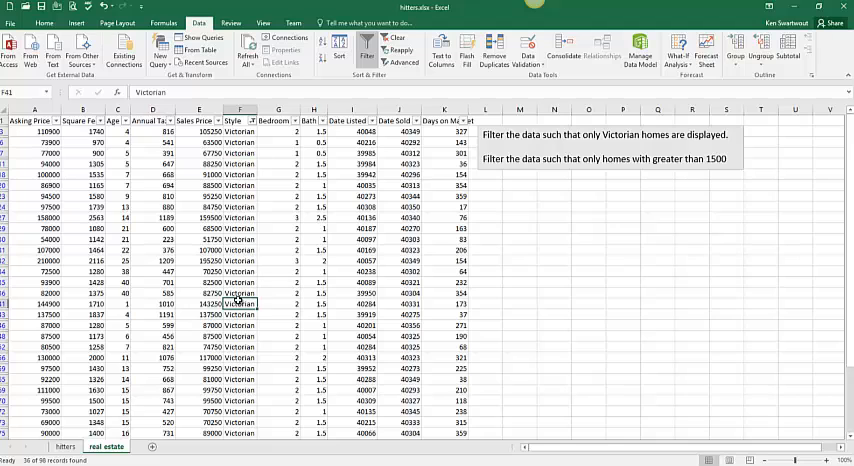
scroll("down", 3)
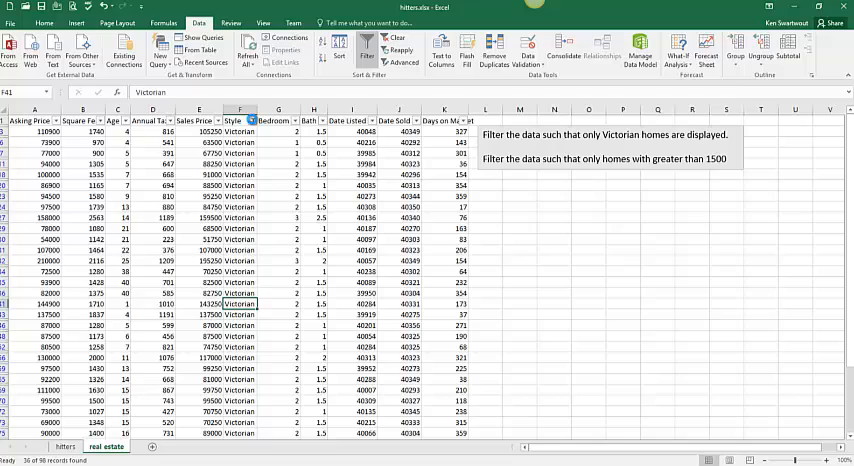
left_click(251, 120)
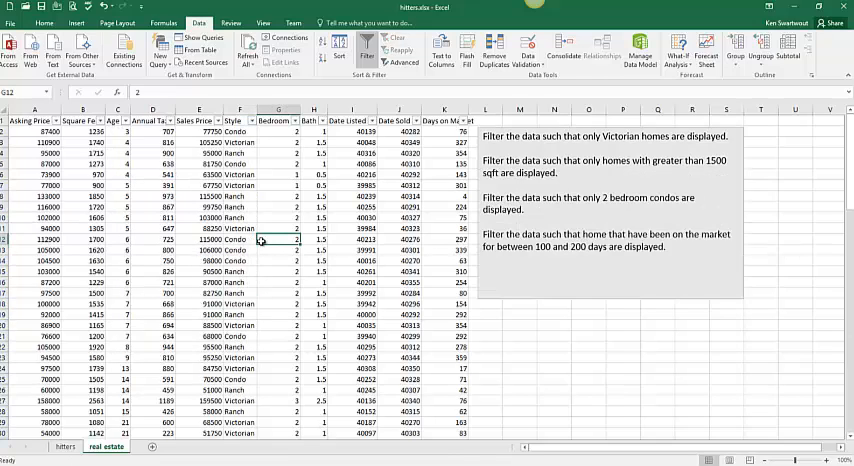
left_click(240, 250)
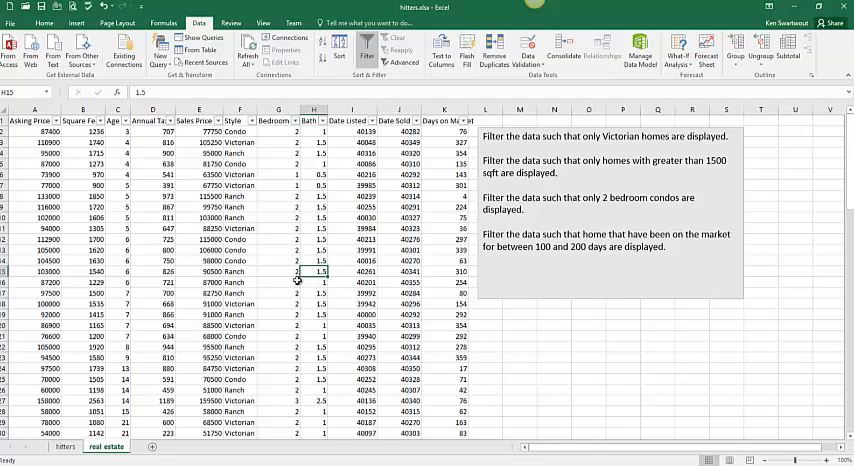
left_click(610, 200)
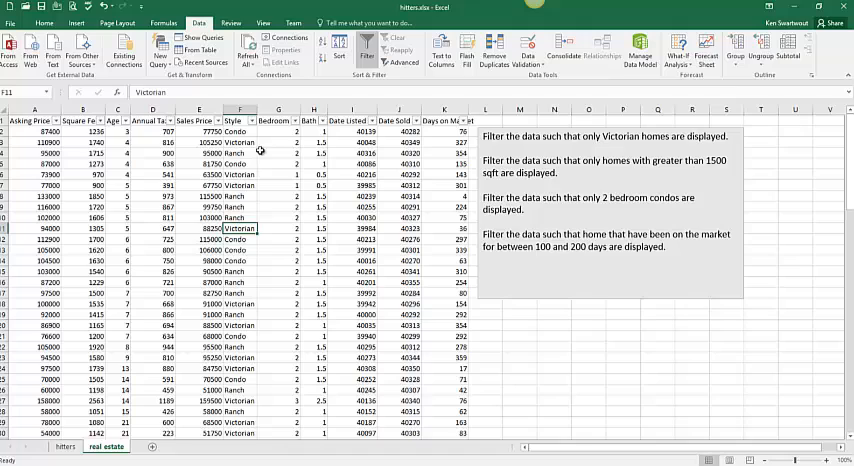
Step: Filter Square Feet to greater than 1500, showing 44 of 98 homes
left_click(98, 120)
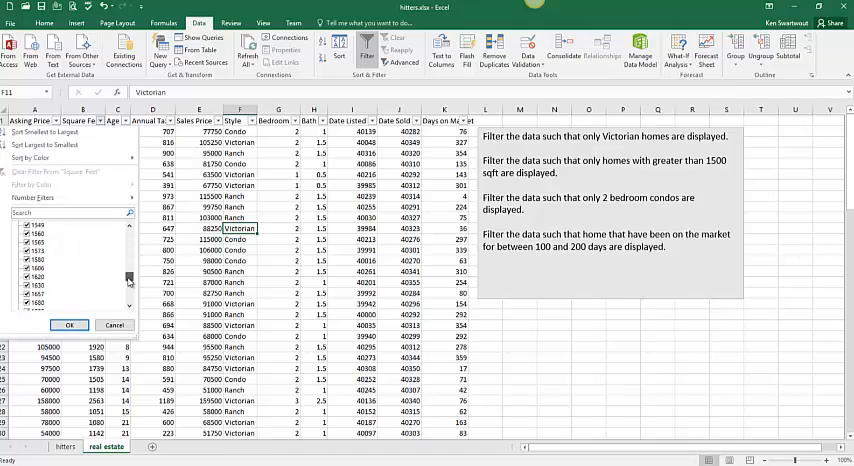
scroll("down", 3)
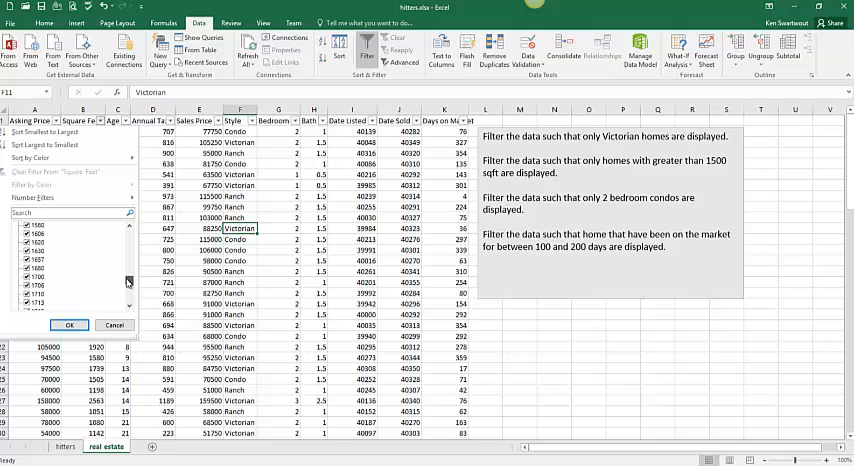
scroll("down", 3)
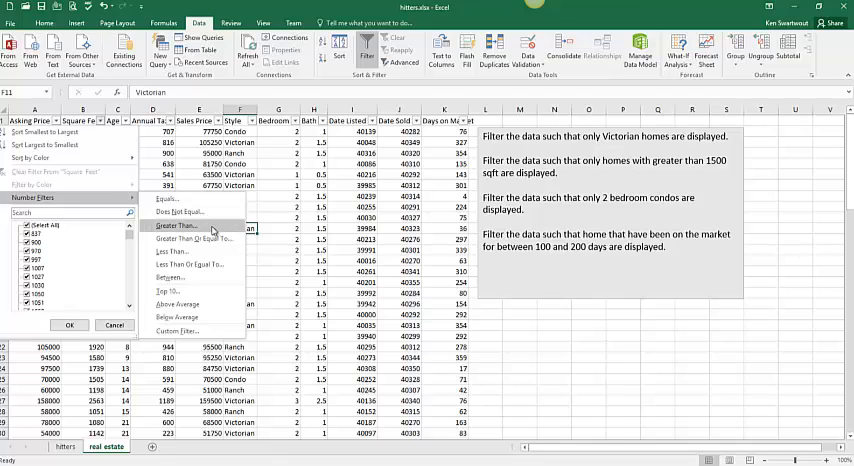
left_click(176, 225)
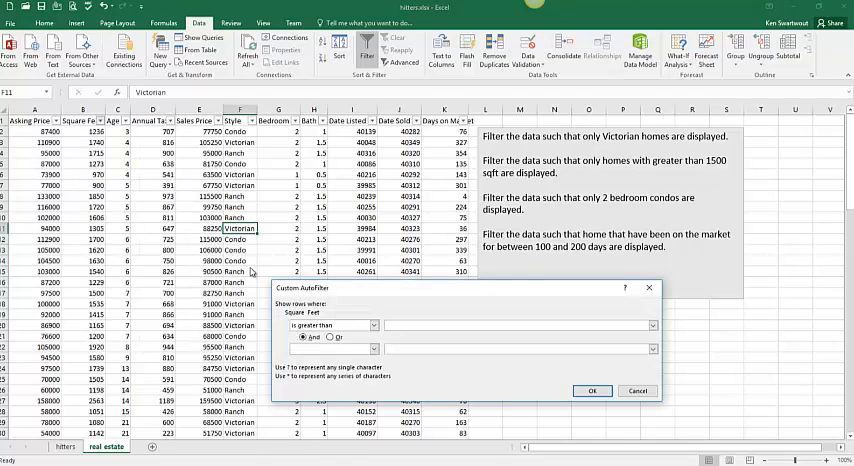
type("1500")
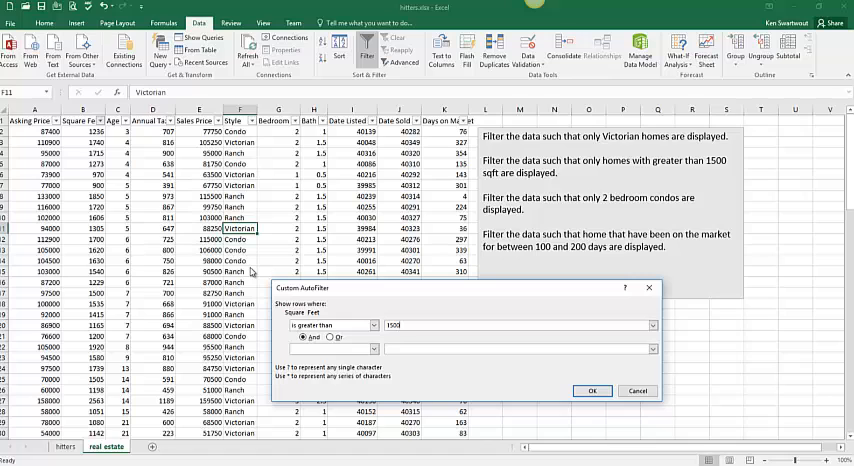
left_click(592, 390)
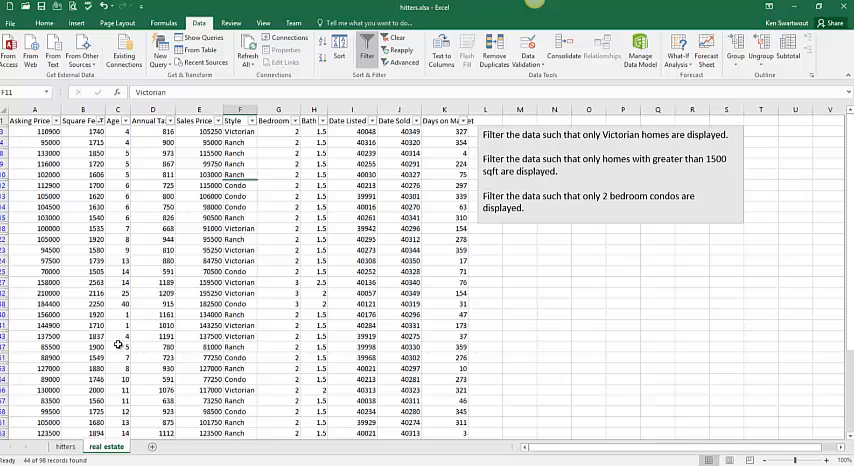
Step: Clear the Square Feet filter, then filter Bedroom equals 2 and Style equals condo
left_click(102, 120)
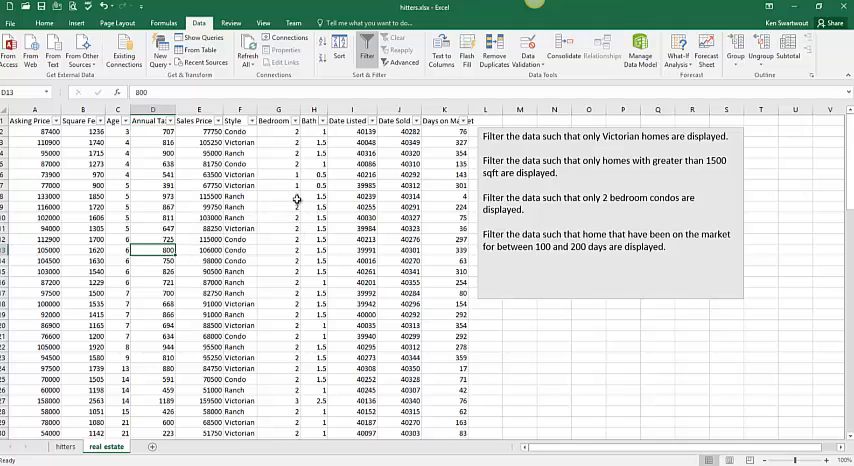
left_click(297, 120)
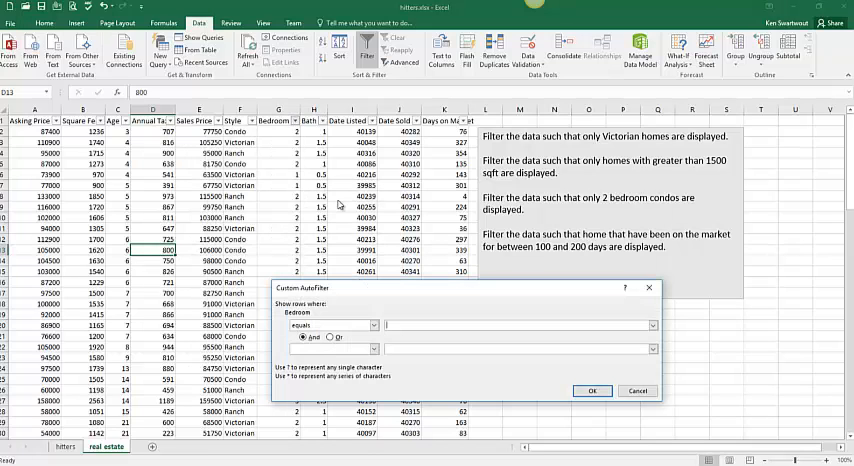
left_click(591, 390)
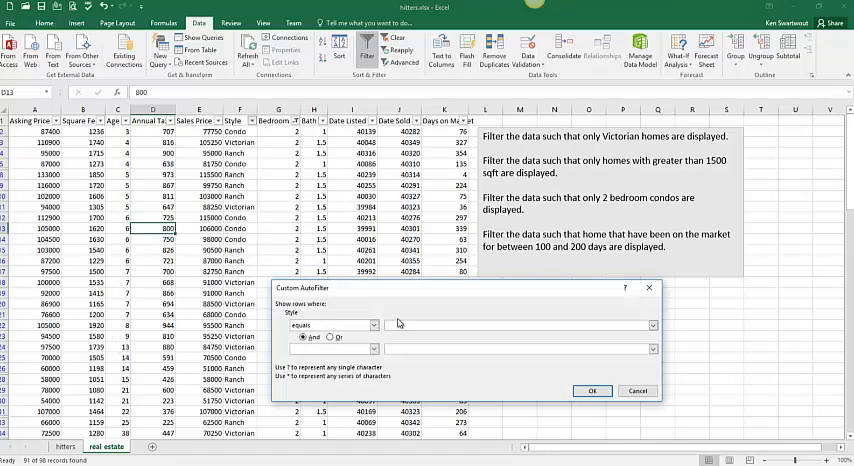
type("condo")
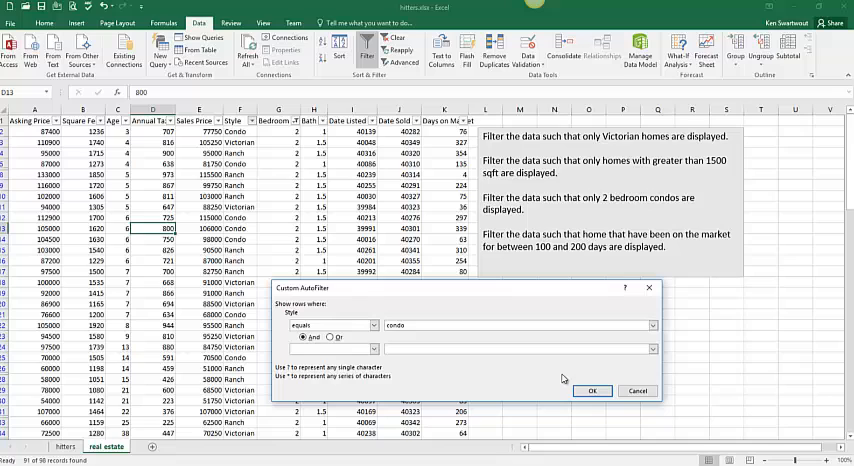
left_click(592, 390)
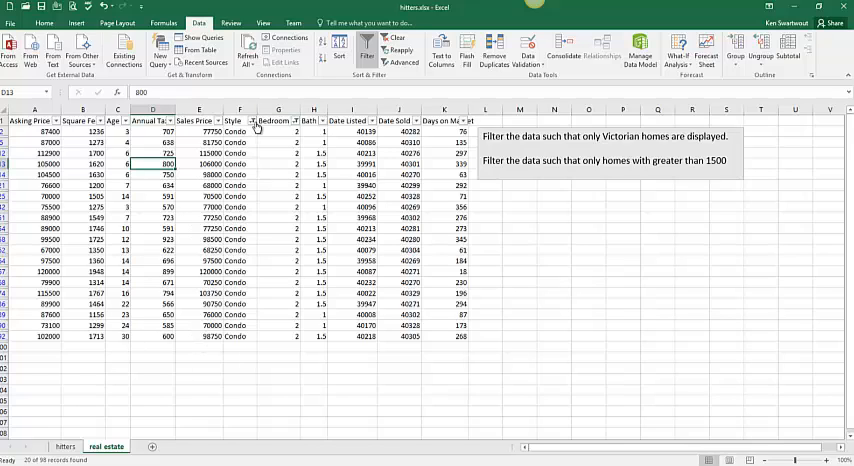
Step: Clear the condo Style filter and the Bedroom filter so all listings reappear
left_click(251, 121)
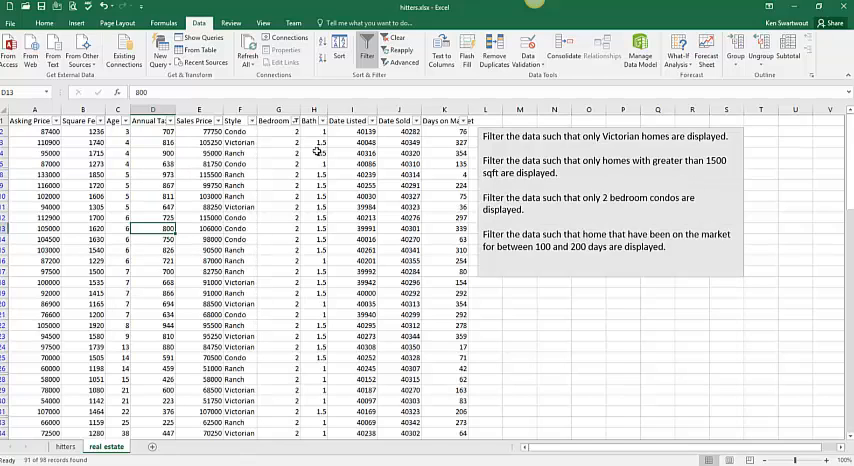
left_click(292, 120)
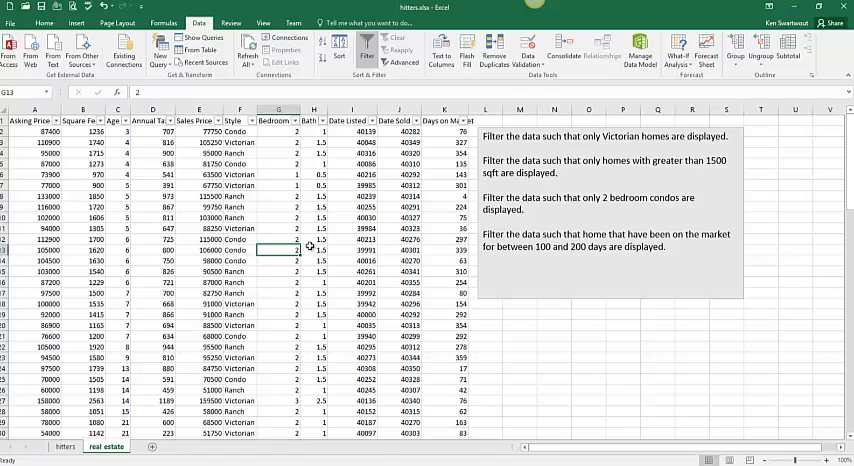
mouse_move(337, 298)
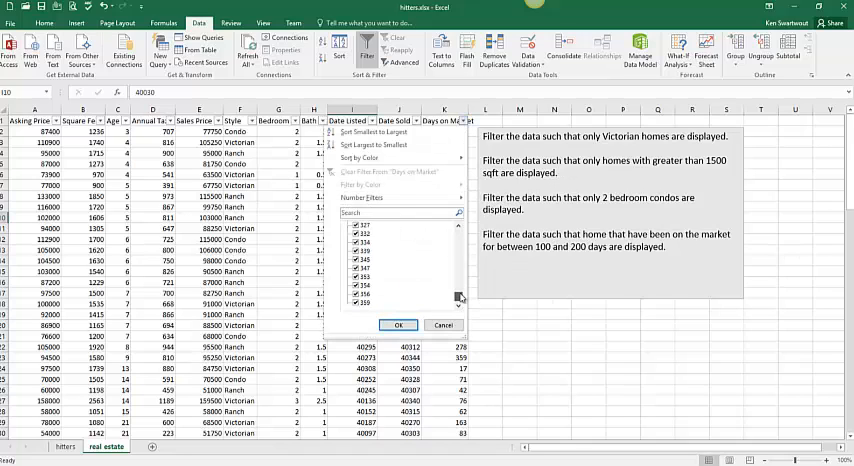
Step: Filter Days on Market to between 100 and 200, leaving 21 of 98 records
left_click(362, 197)
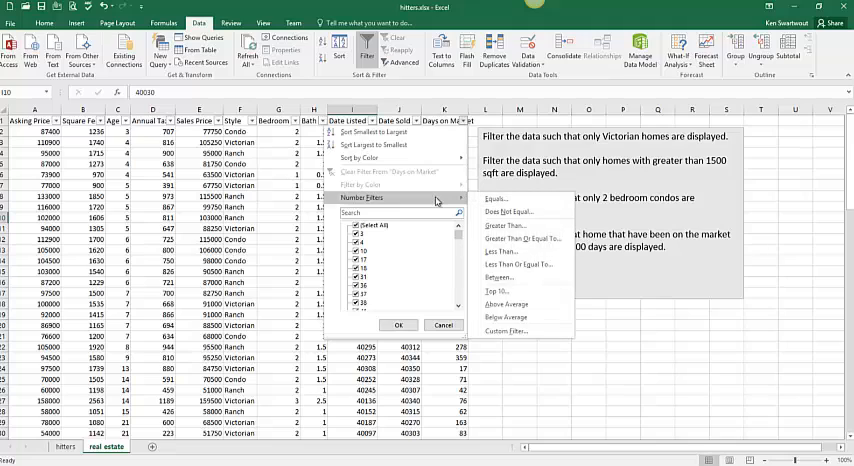
mouse_move(509, 278)
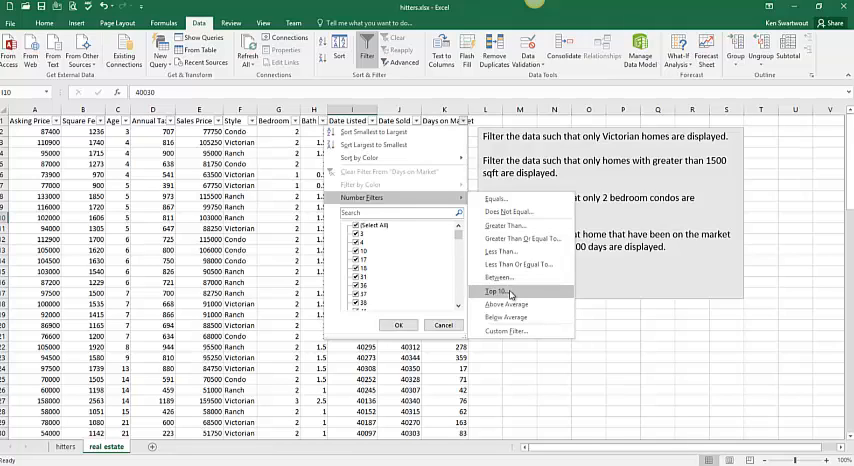
mouse_move(498, 277)
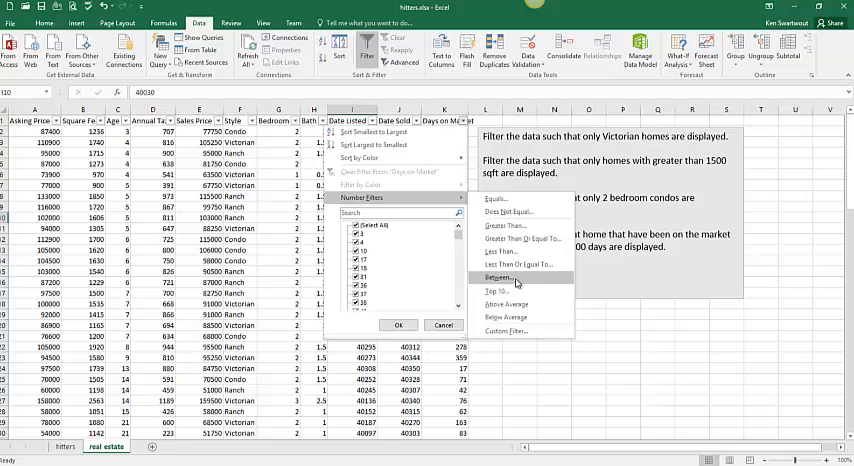
left_click(497, 277)
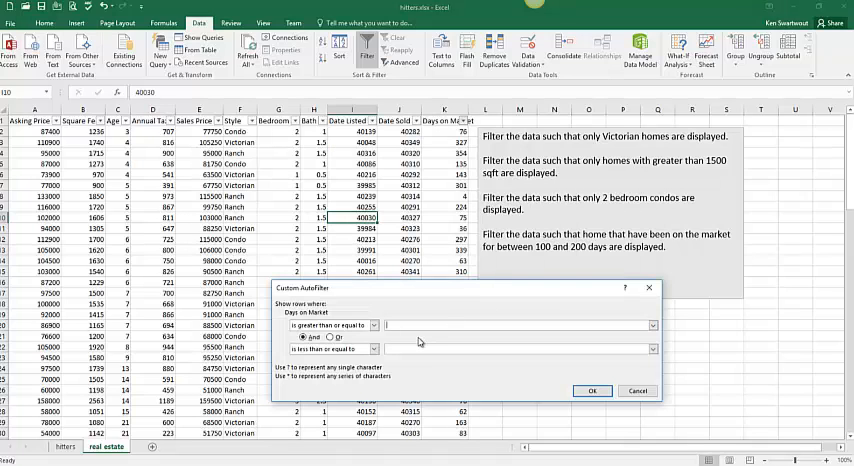
type("10")
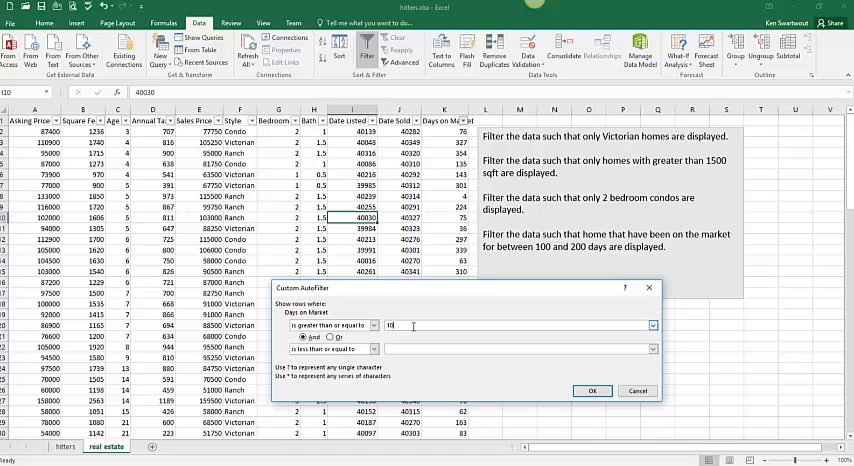
type("200")
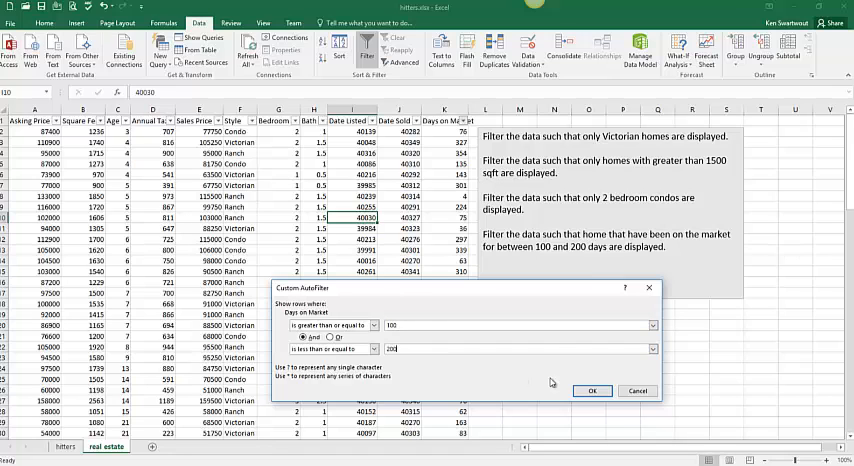
left_click(591, 390)
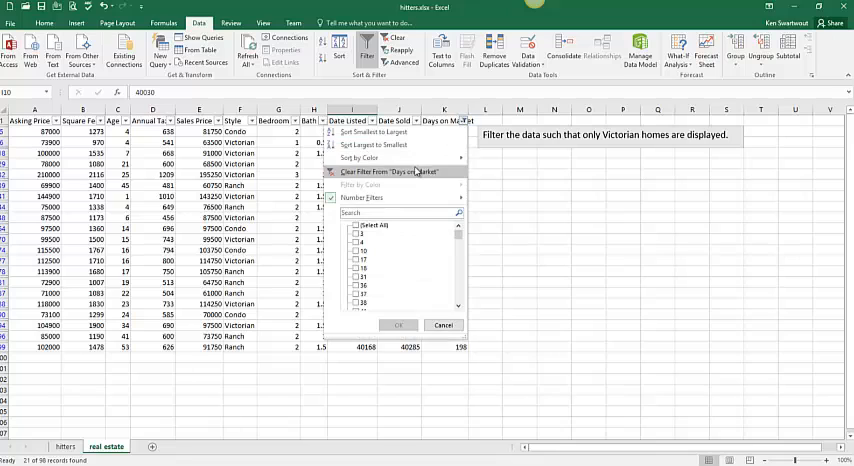
Step: Clear the Days on Market filter so homes of every market duration reappear
left_click(398, 325)
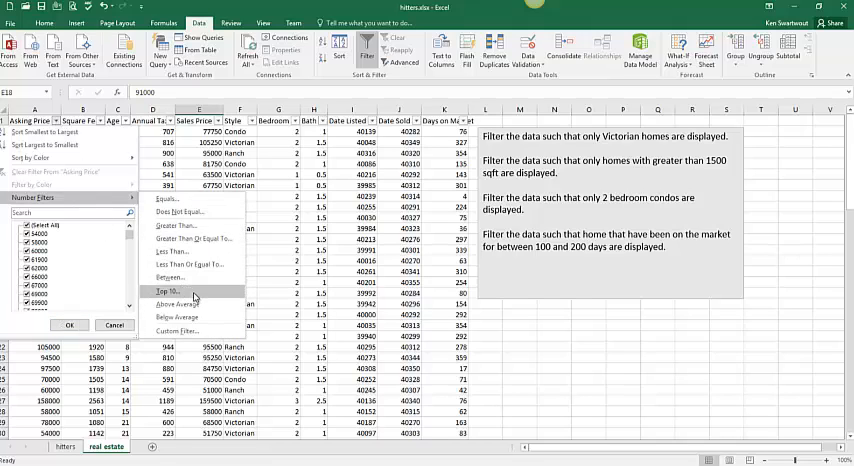
Step: Apply a Top 10 filter on Asking Price limited to the top 5 items
left_click(165, 291)
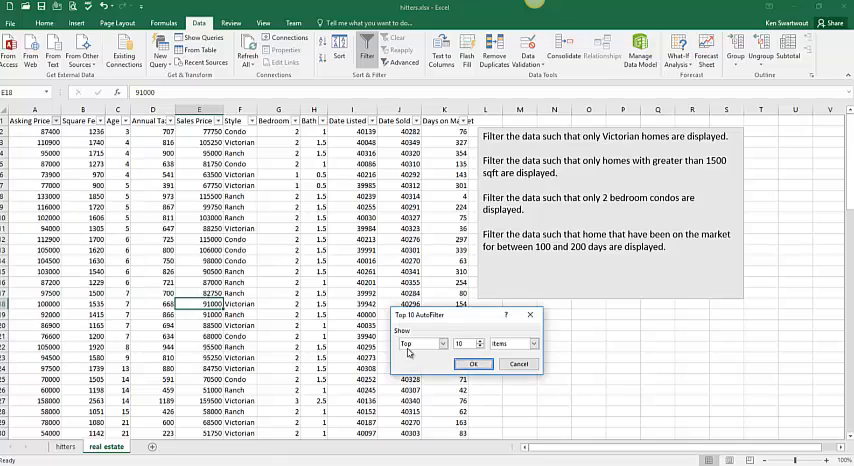
left_click(417, 343)
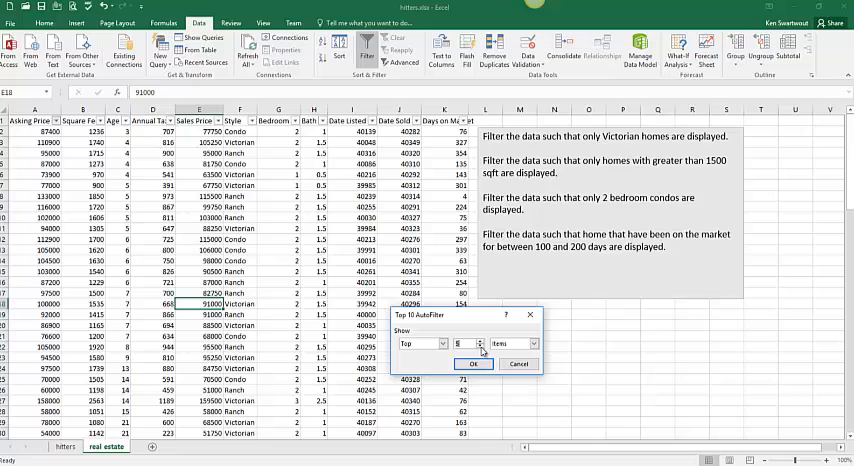
left_click(474, 363)
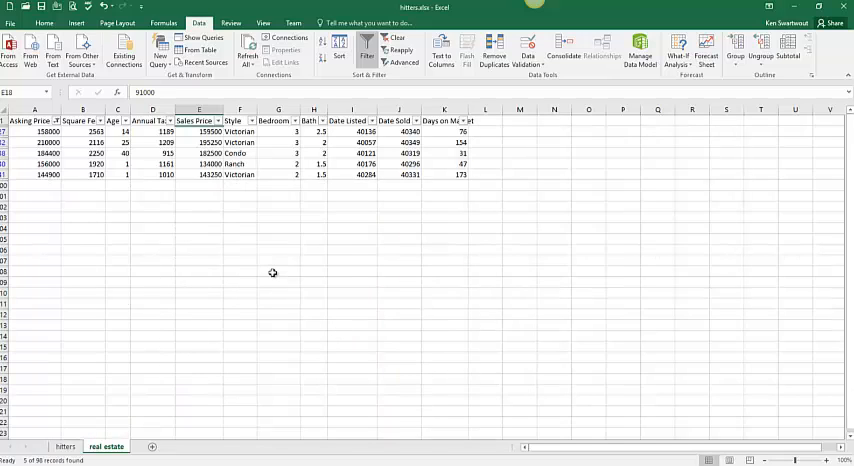
left_click(71, 120)
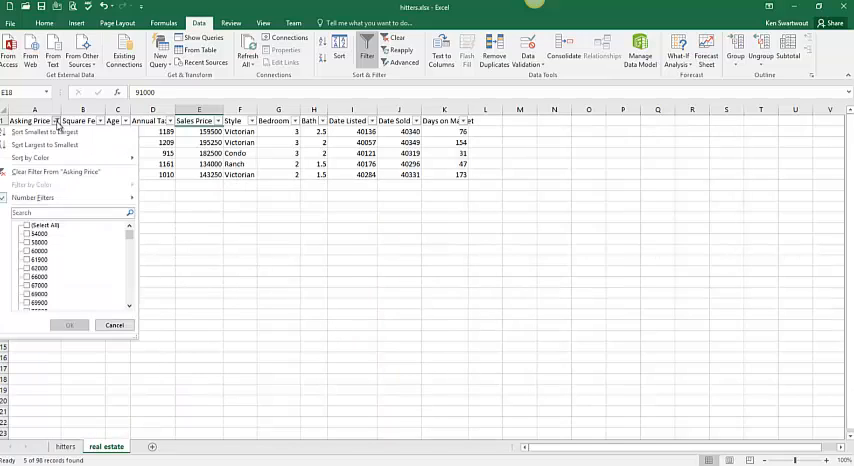